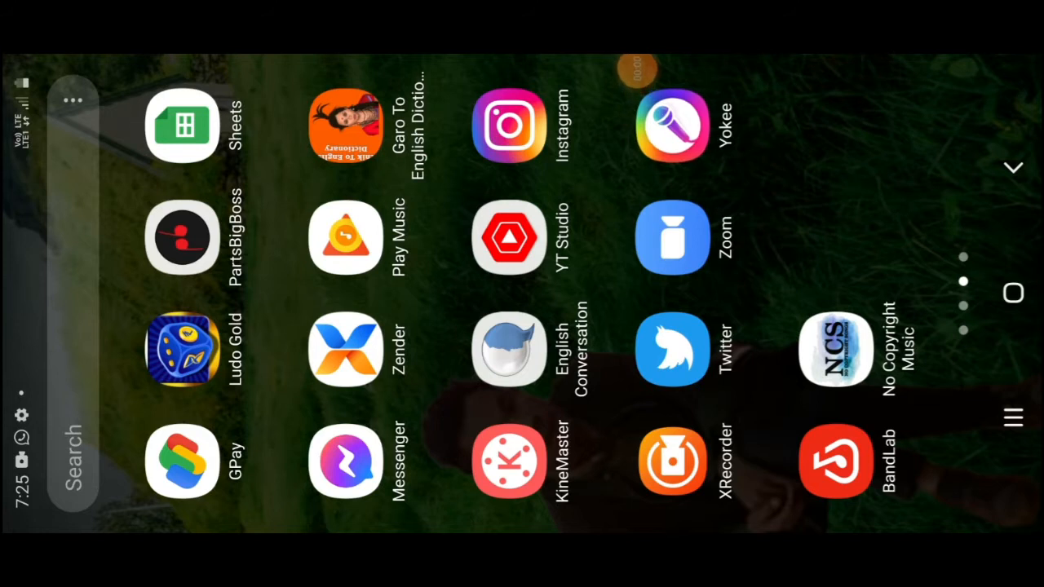
Step: Swipe through the launcher pages to the page with WhatsApp, Drive and Office
scroll("down", 3)
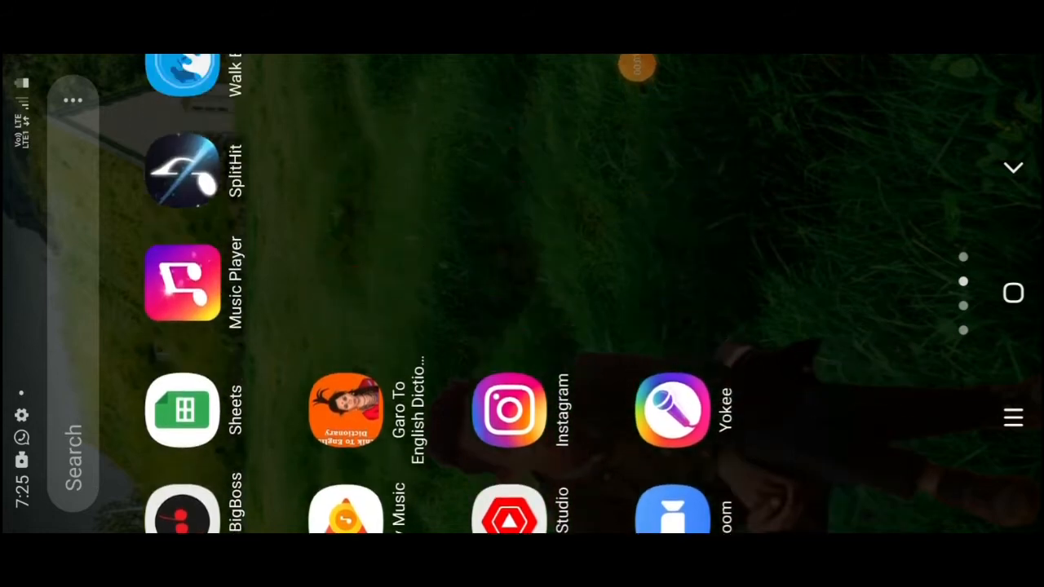
scroll("down", 3)
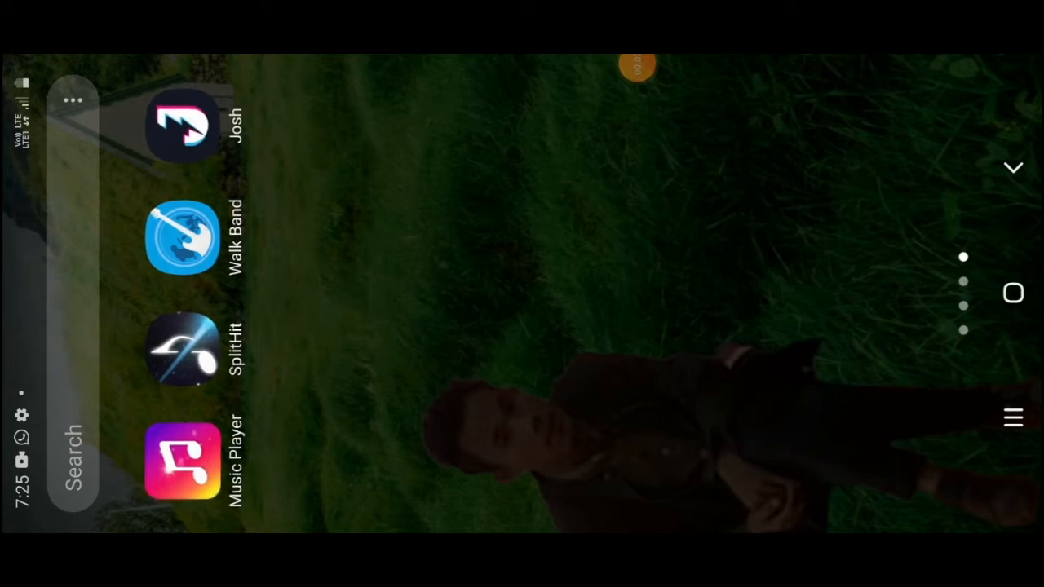
scroll("down", 3)
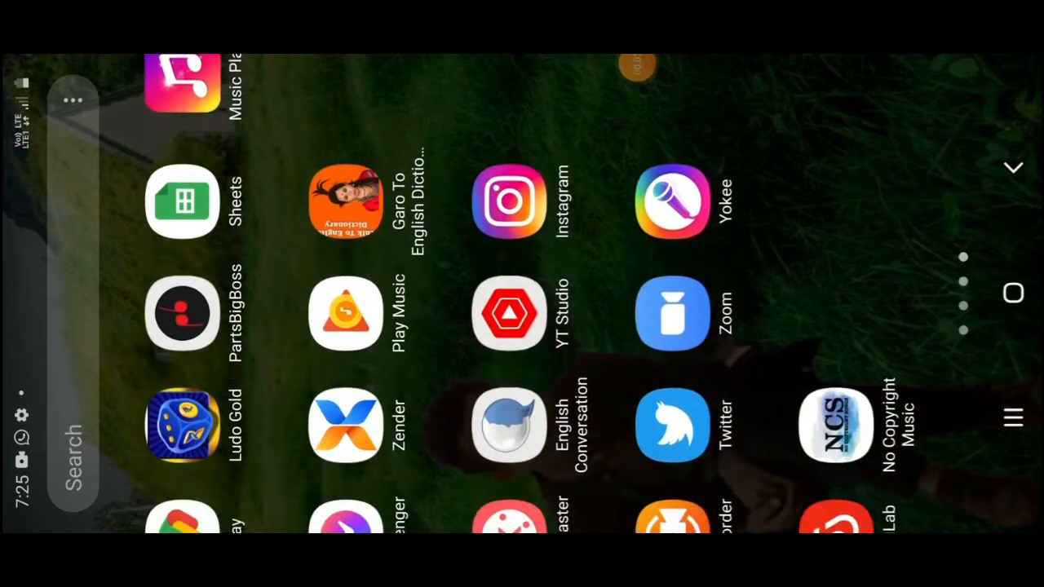
scroll("up", 3)
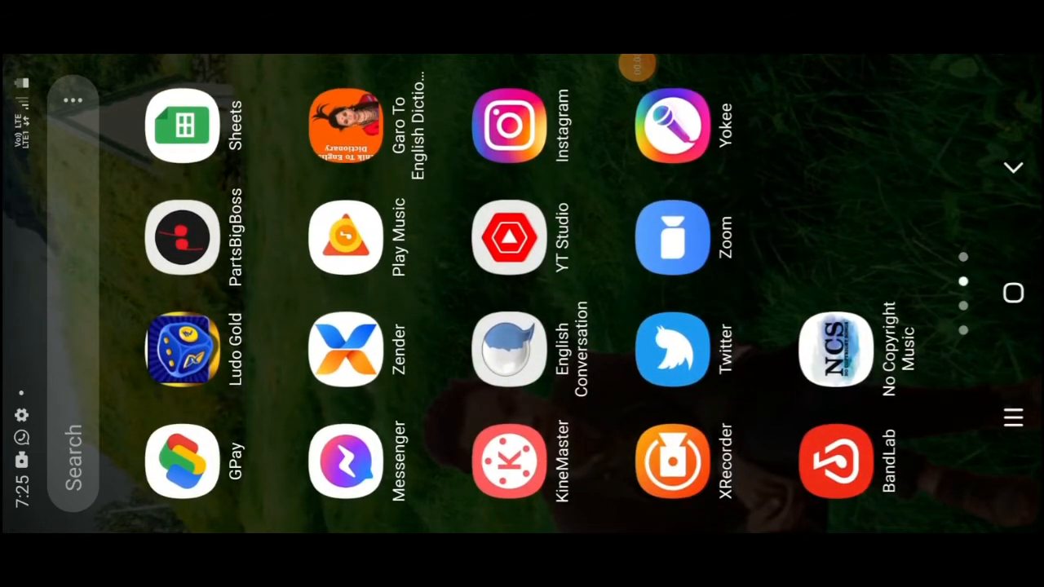
scroll("down", 3)
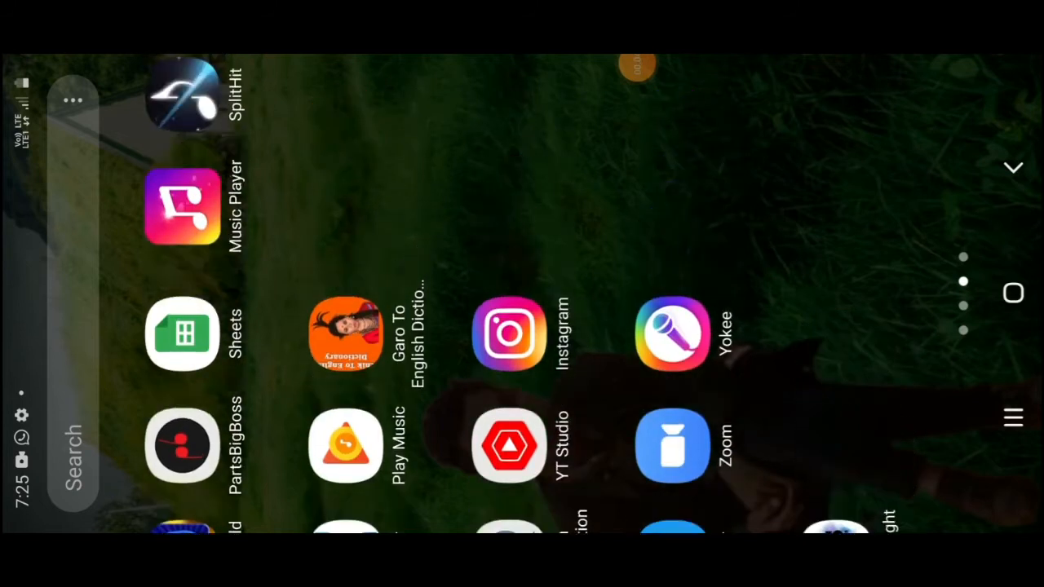
scroll("down", 3)
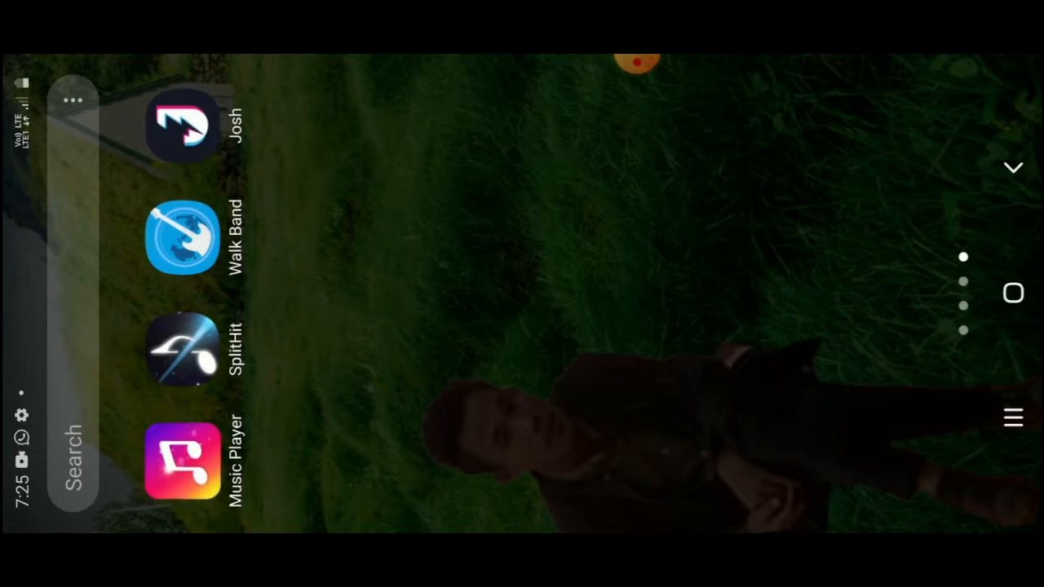
scroll("down", 3)
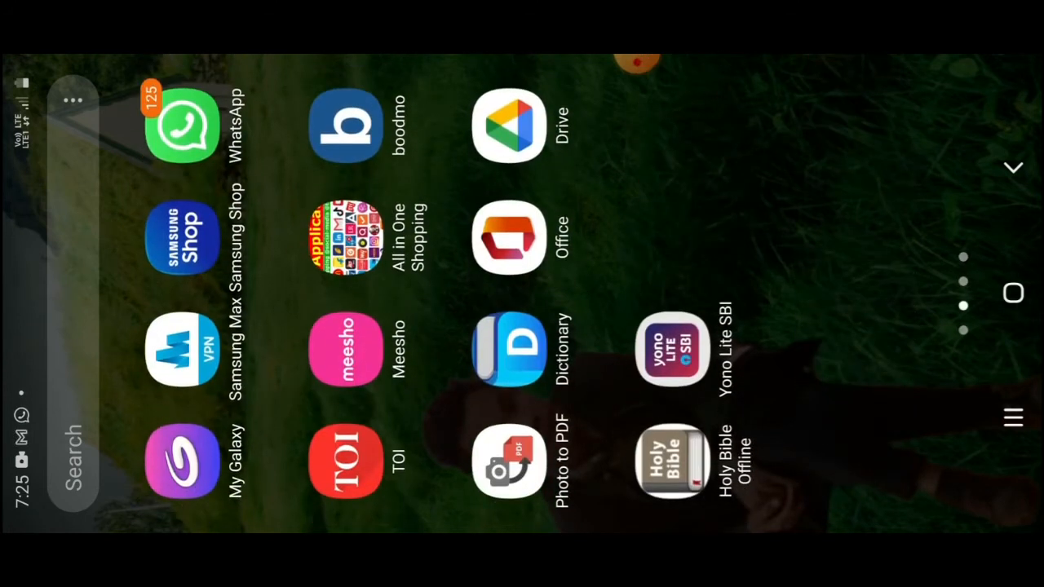
Step: Launch YONO Lite SBI and exit its password-change alert
left_click(672, 348)
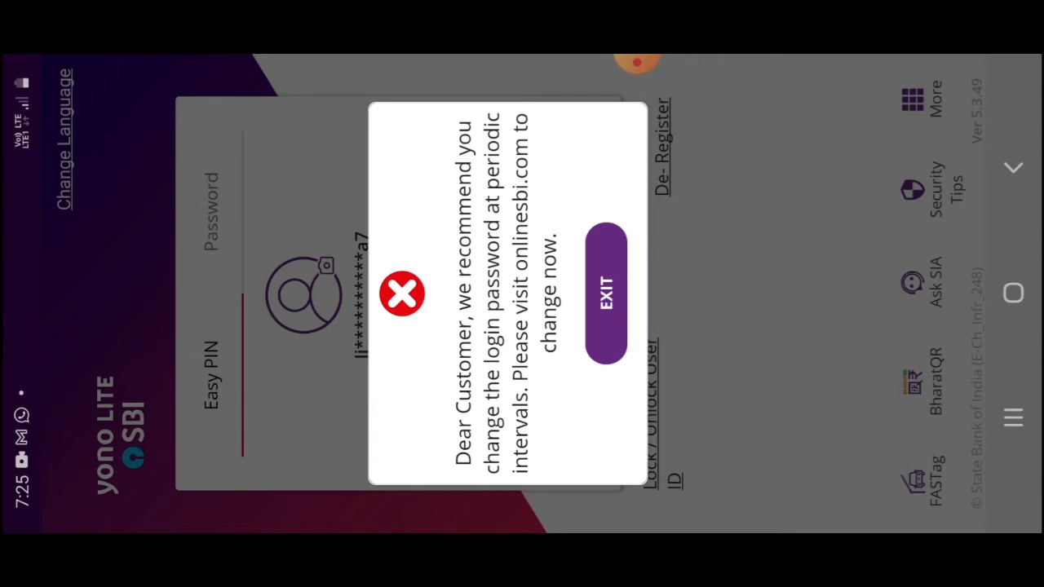
left_click(605, 294)
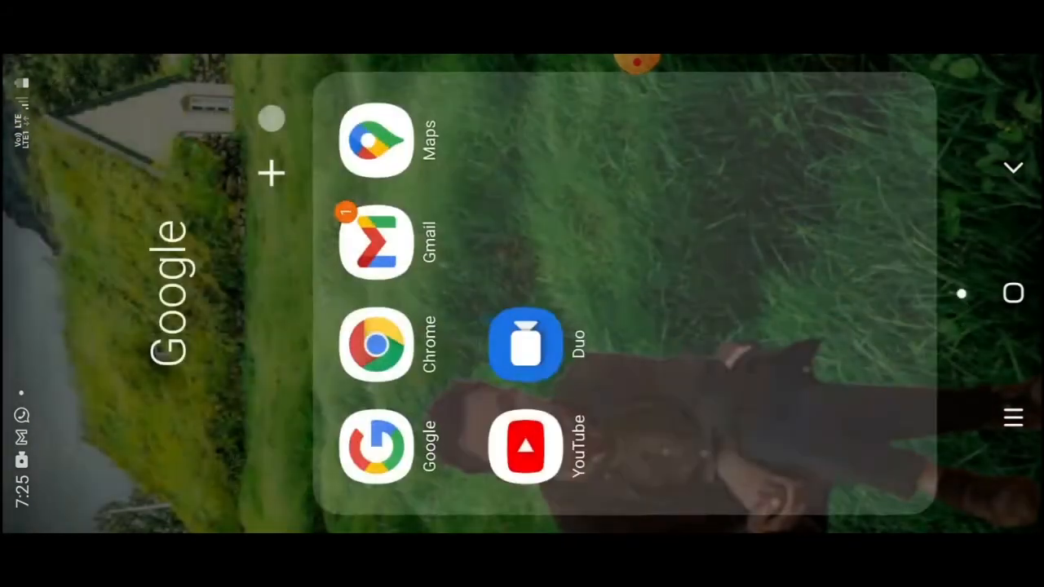
Step: Open Chrome from the Google folder and enter onlinesbi.com
left_click(376, 345)
type("onlinesbi.com")
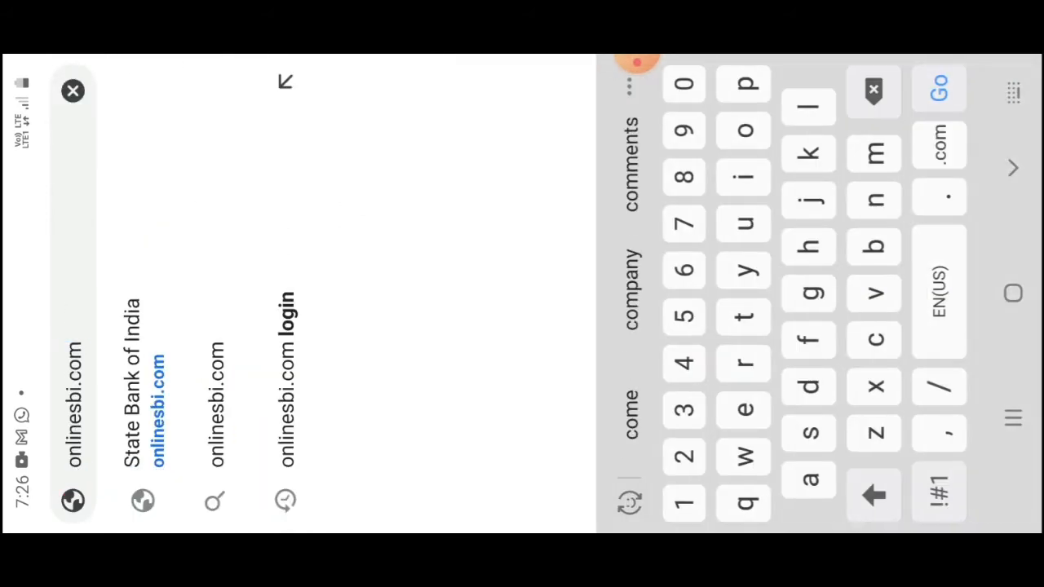
Step: Load onlinesbi.com and choose LOGIN under Personal Banking
left_click(938, 88)
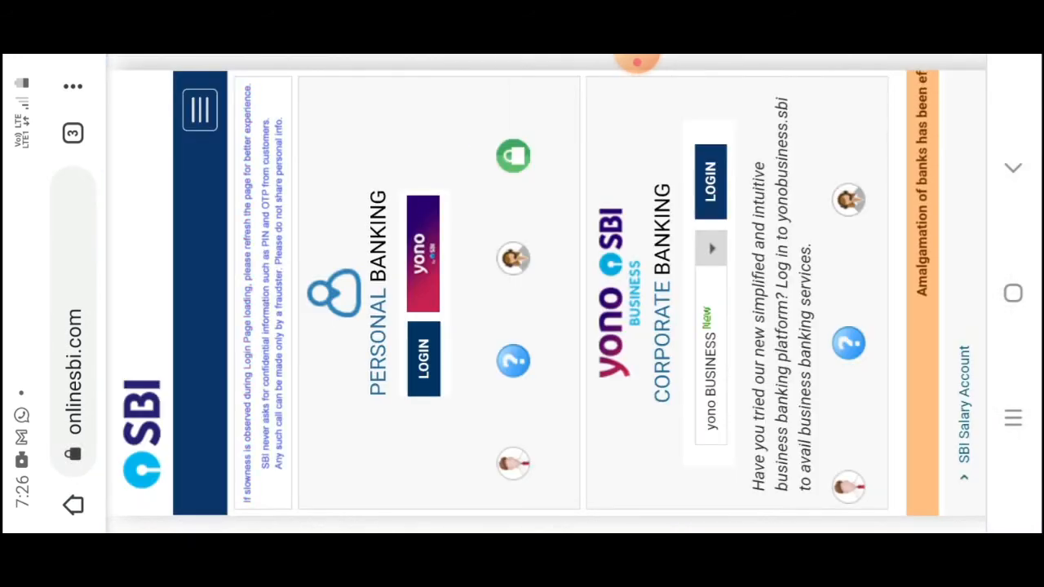
scroll("right", 3)
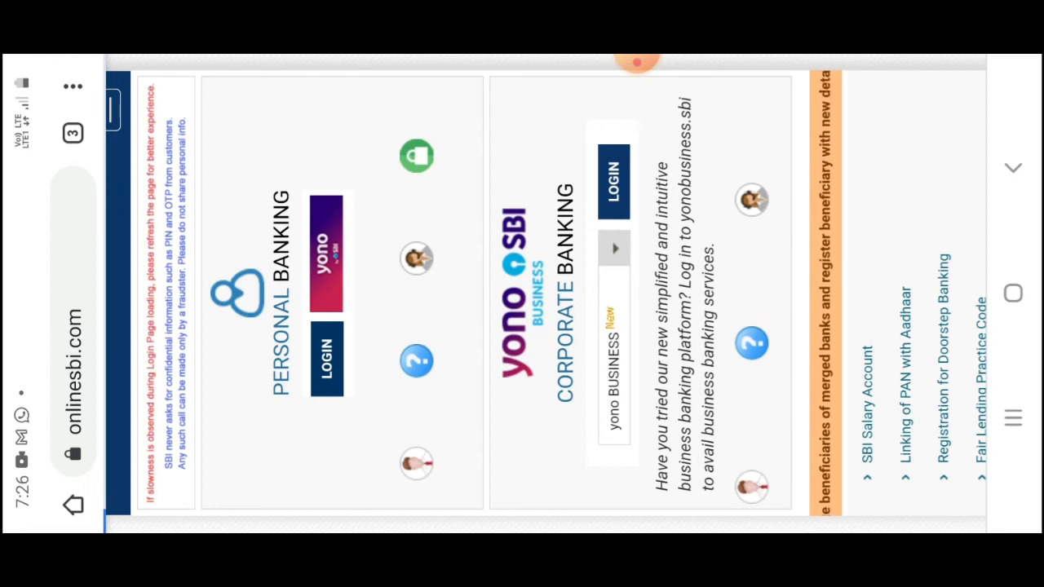
left_click(325, 359)
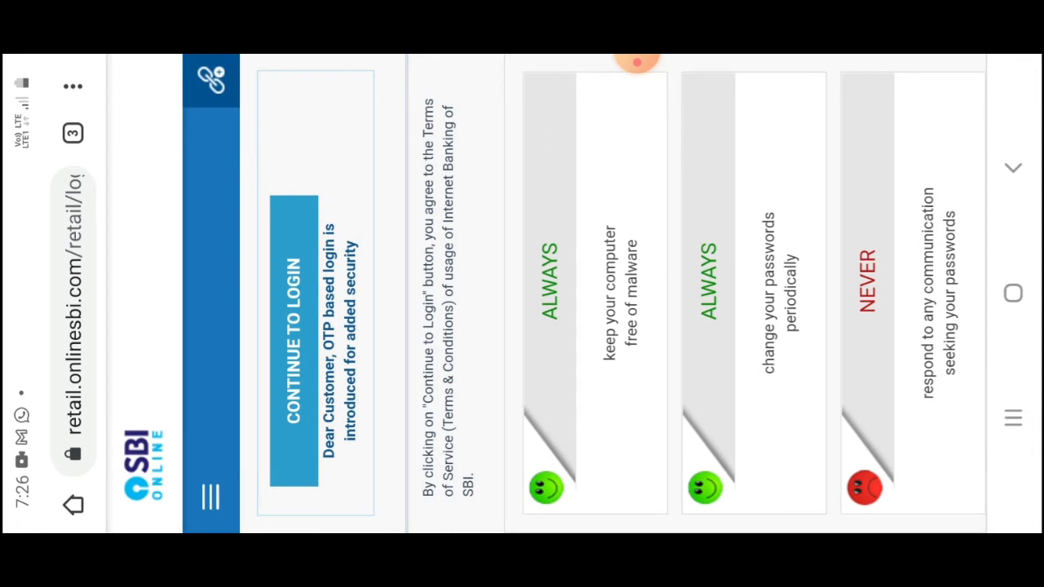
Step: Continue to login and submit credentials to reach the OTP verification page
left_click(292, 342)
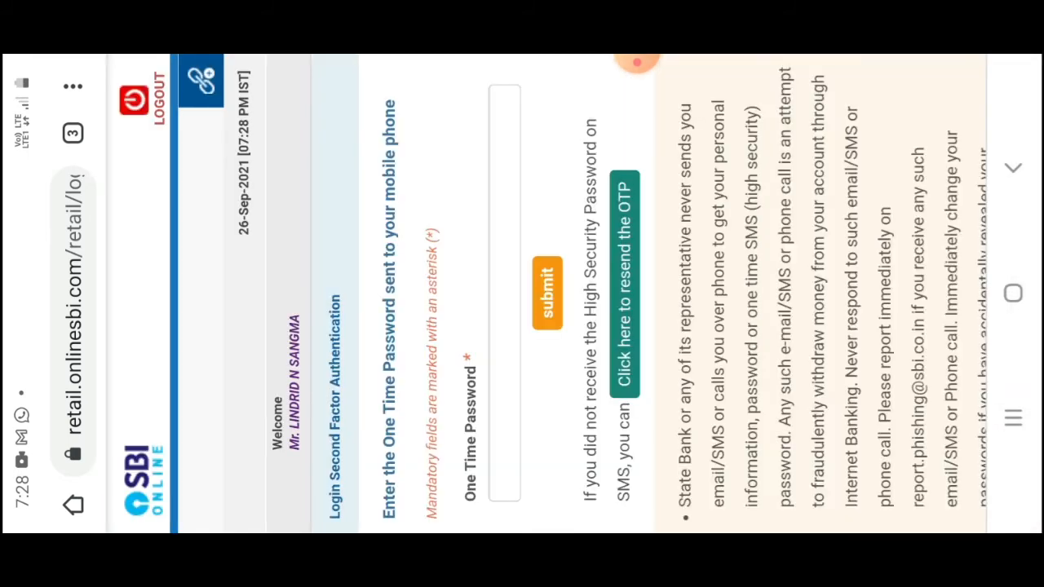
Step: Submit the OTP, then relaunch YONO Lite SBI from the home screen
left_click(503, 294)
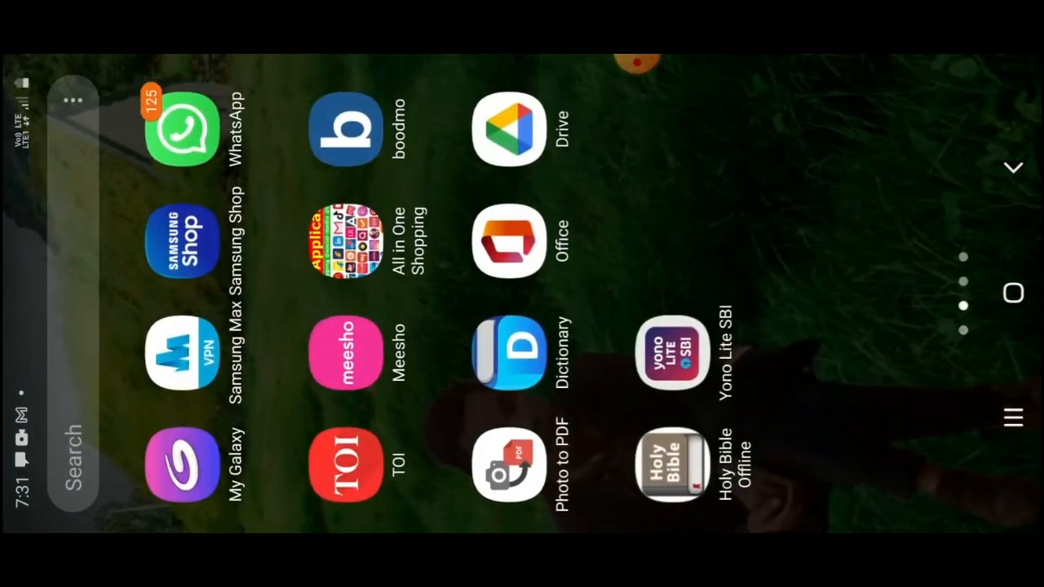
left_click(671, 353)
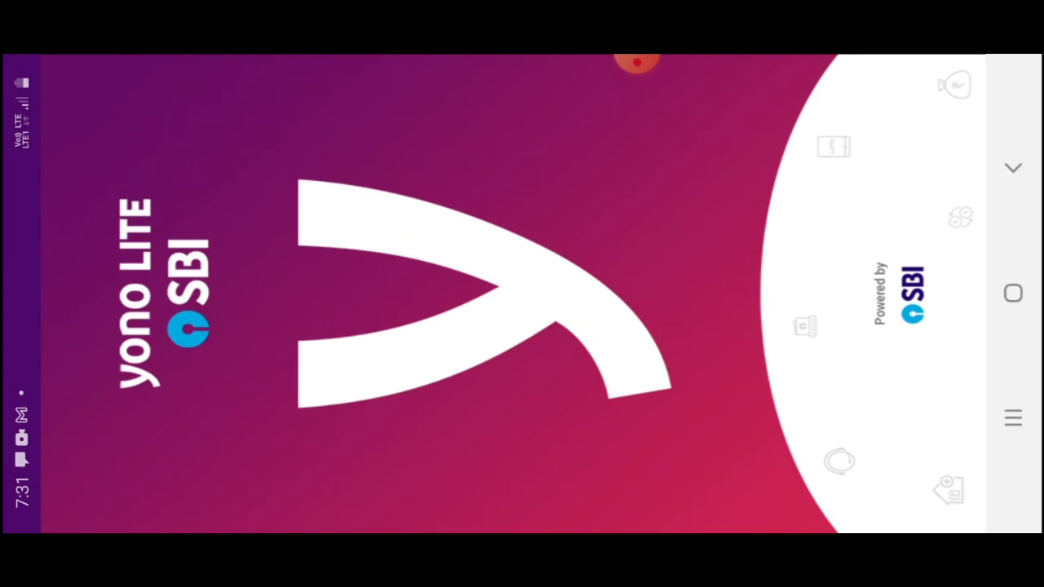